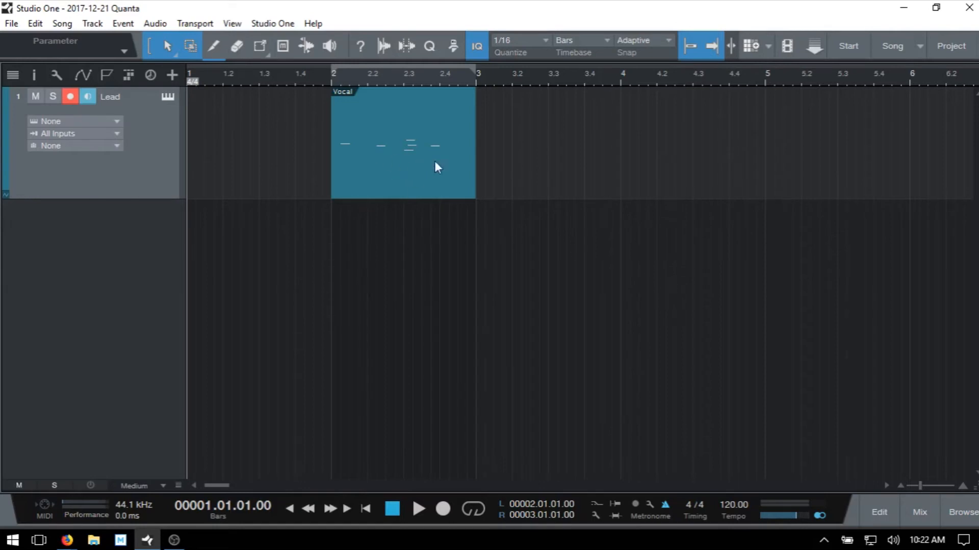
Step: Open the one-bar Vocal MIDI part on the Lead track in the piano-roll editor
double_click(403, 143)
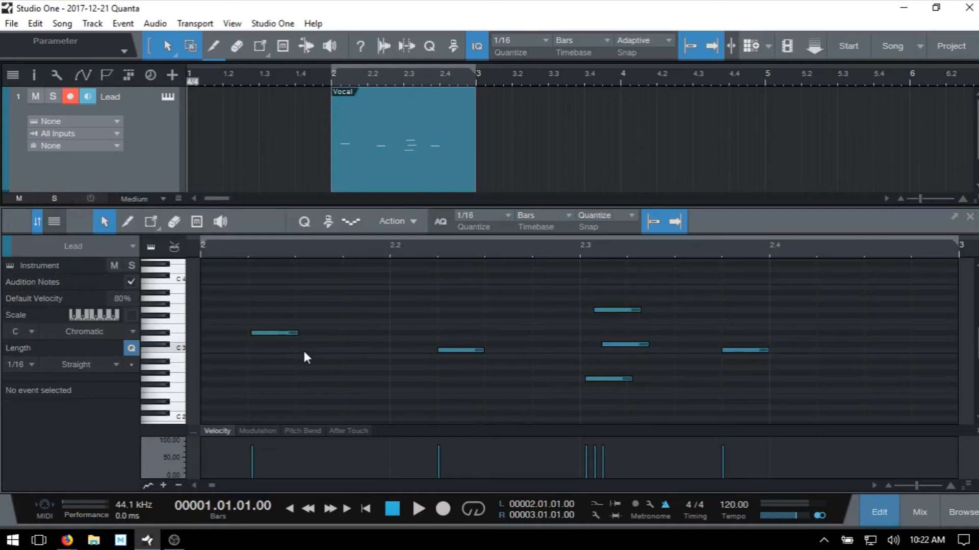
mouse_move(244, 296)
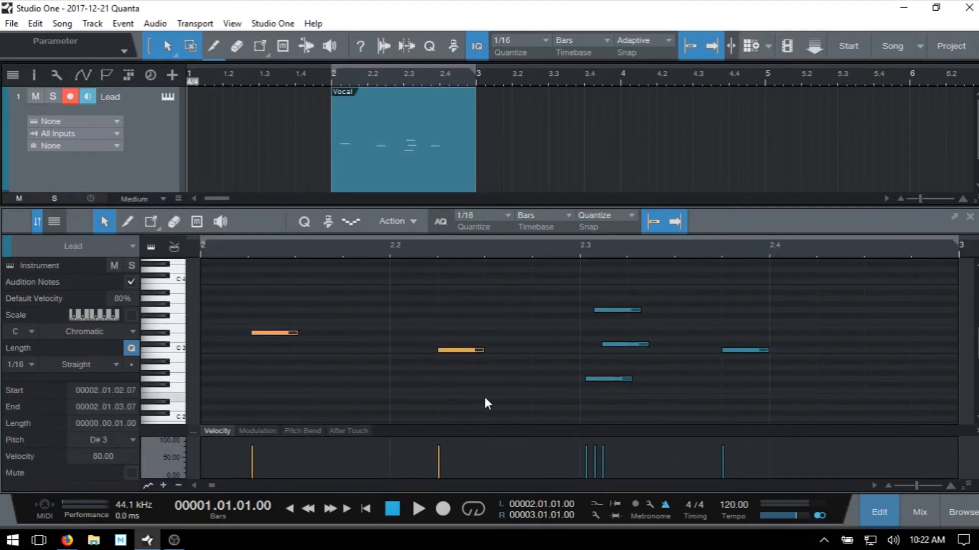
mouse_move(471, 403)
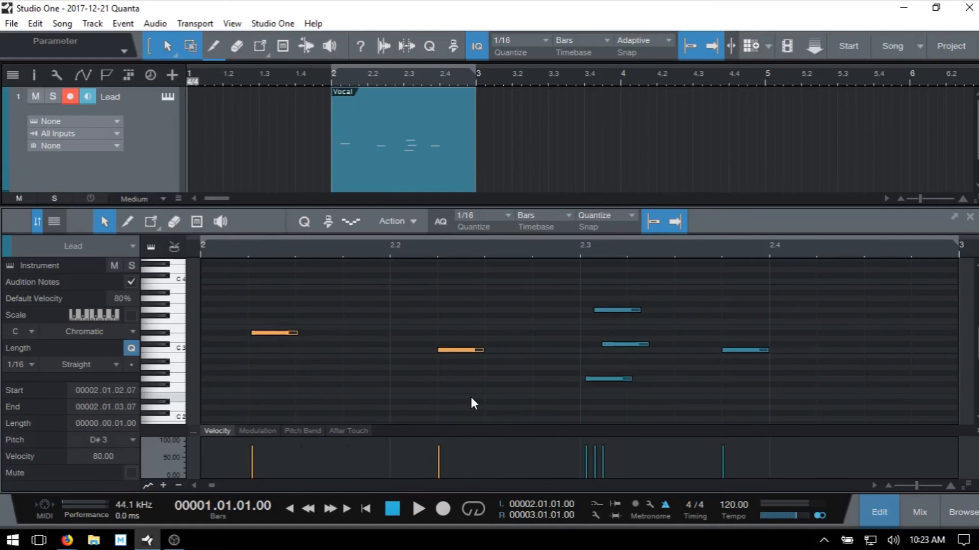
mouse_move(487, 403)
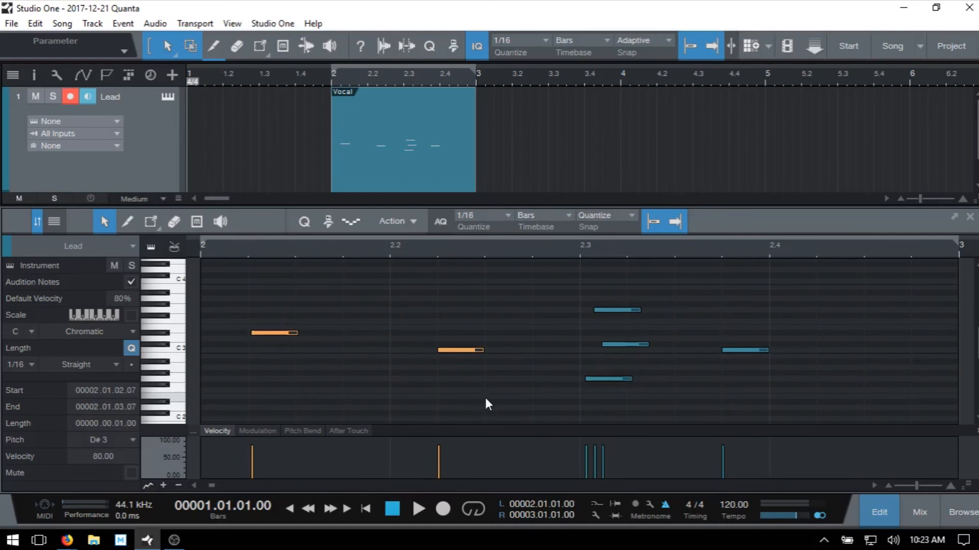
mouse_move(631, 242)
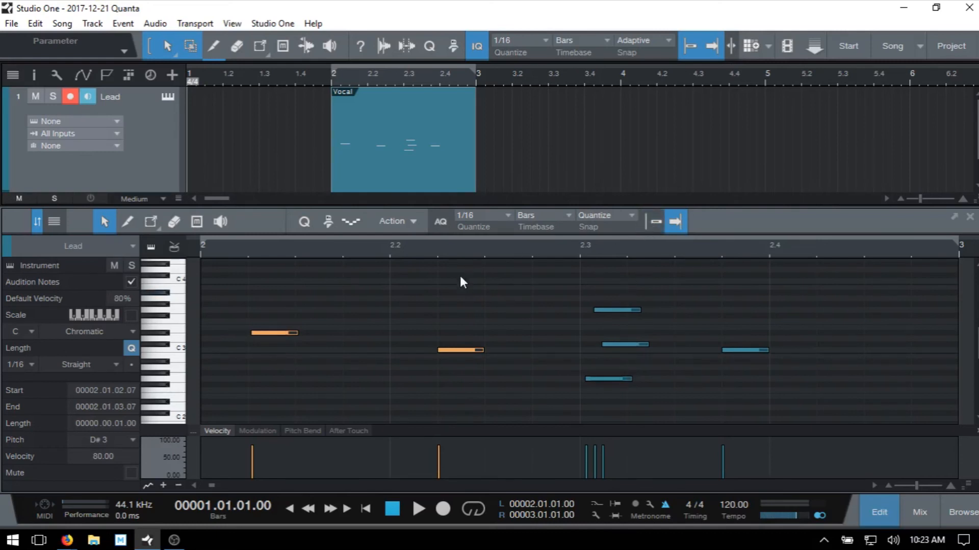
mouse_move(454, 299)
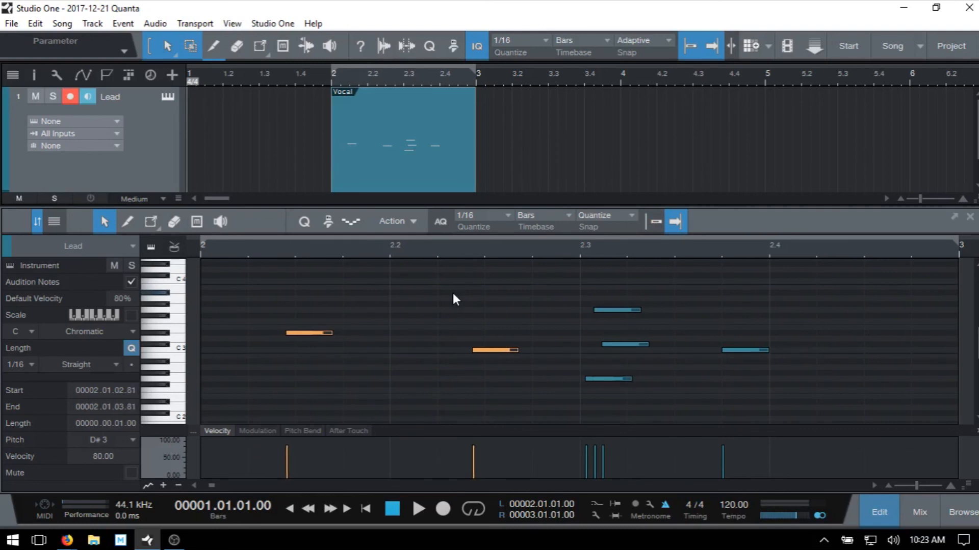
Step: Drag the two selected Vocal notes later so they start at 2.1.2.54
drag(311, 332, 298, 333)
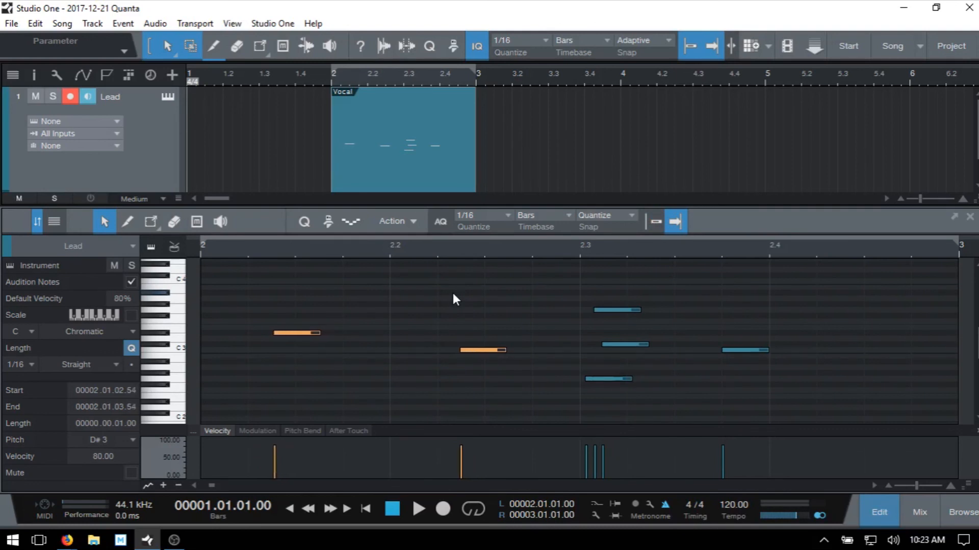